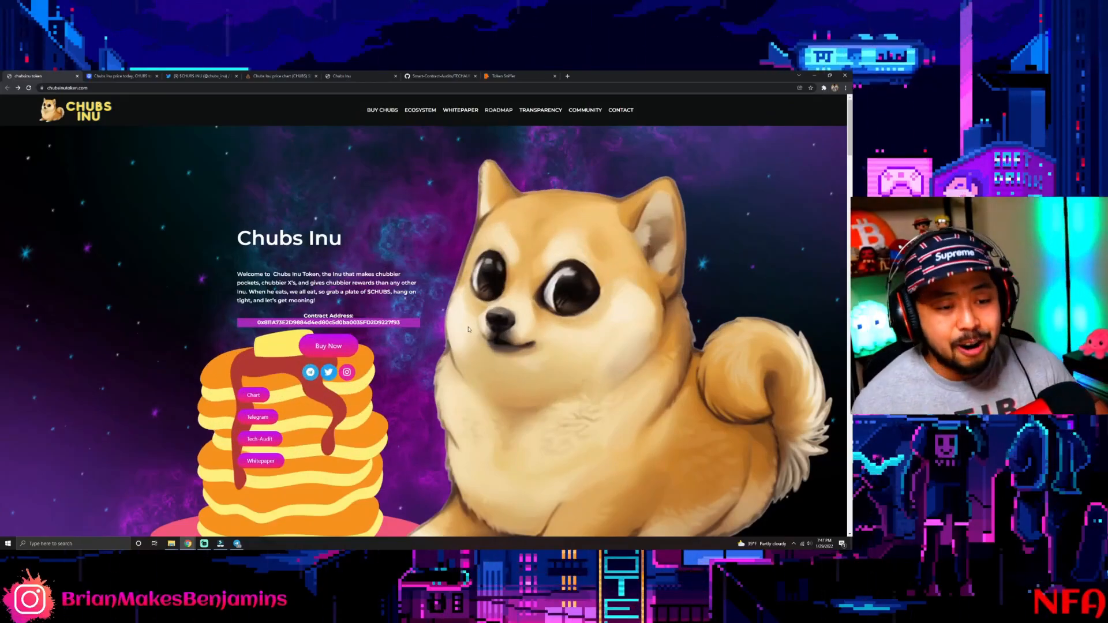
pyautogui.moveTo(591, 321)
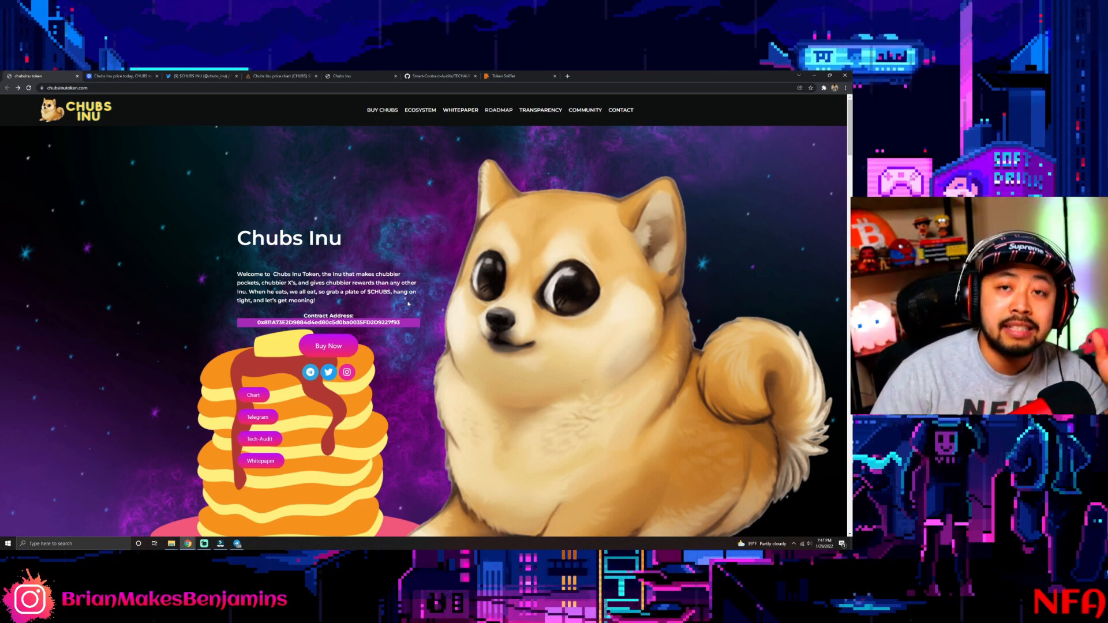
# - Scroll the TECHAUDIT PDF to the severity table showing zero issues at every level
pyautogui.rightClick(334, 322)
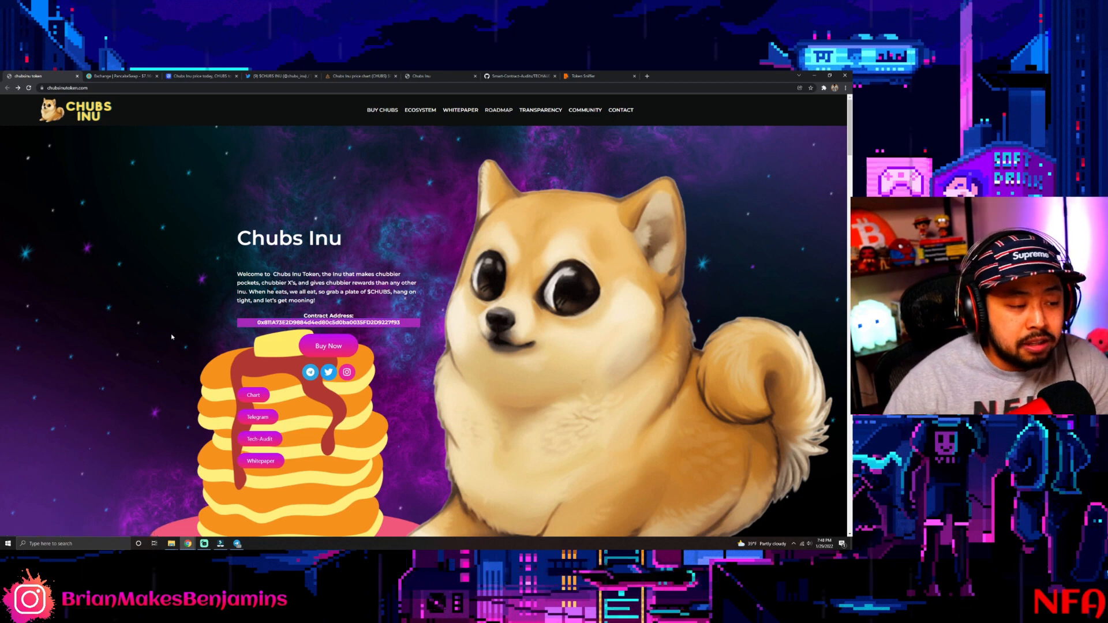
pyautogui.scroll(-3)
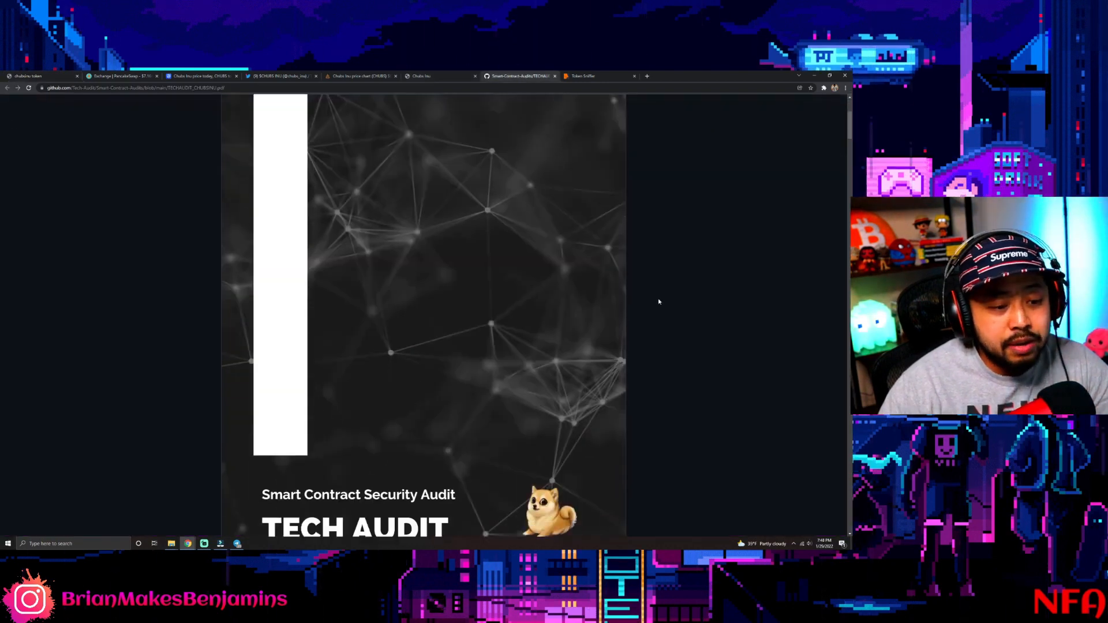
pyautogui.scroll(-3)
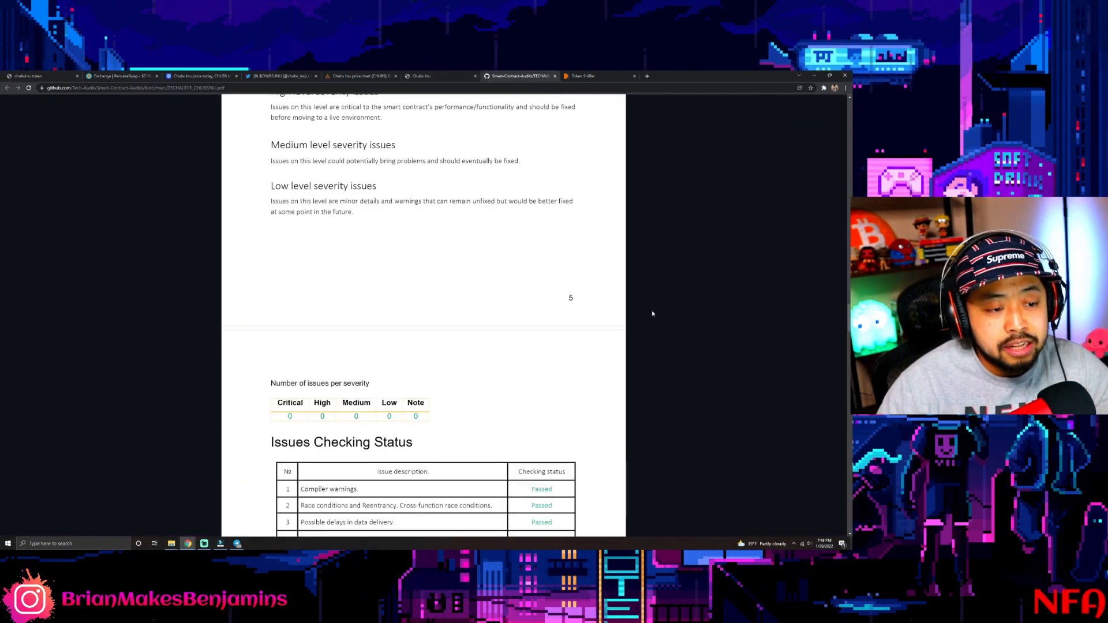
pyautogui.scroll(-3)
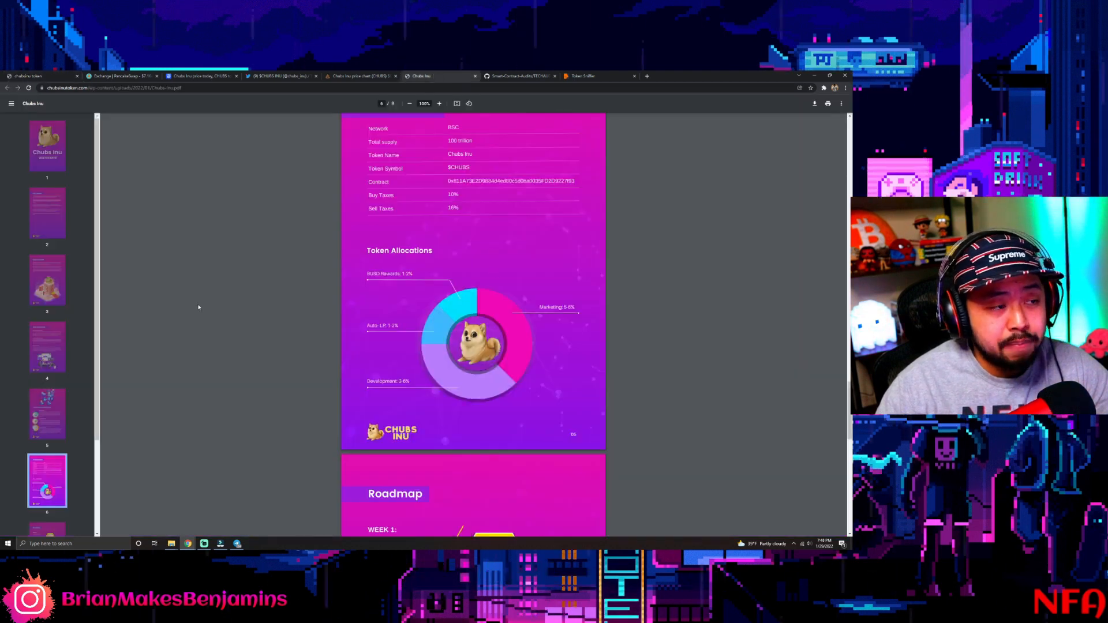
# - Jump to the whitepaper's cover page and scroll past the Disclaimer to the Introduction
pyautogui.click(46, 145)
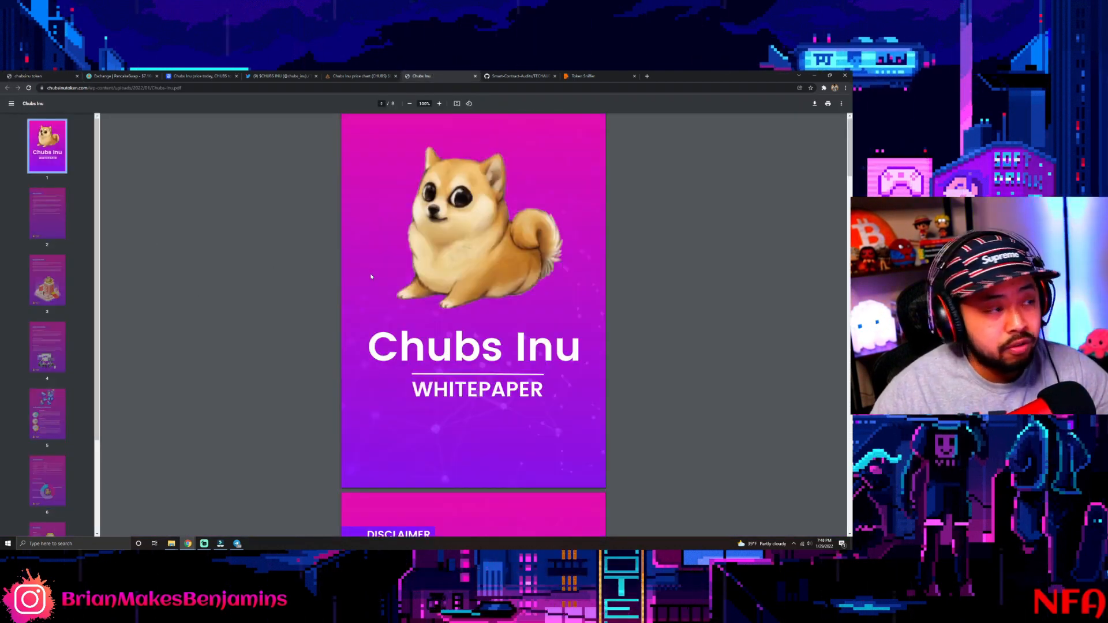
pyautogui.scroll(-3)
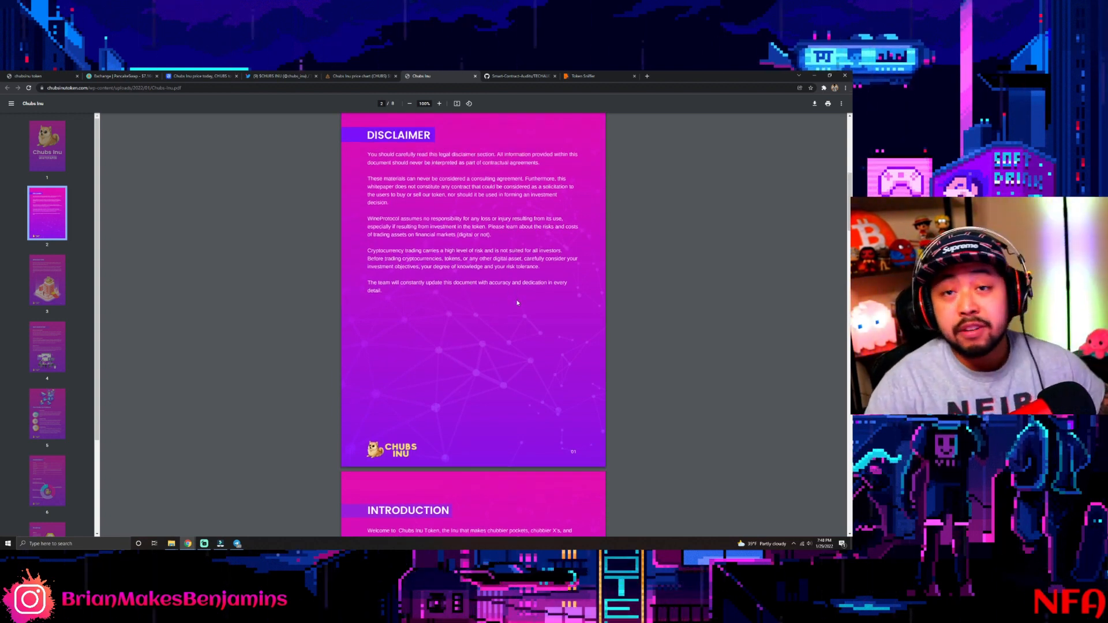
pyautogui.scroll(-3)
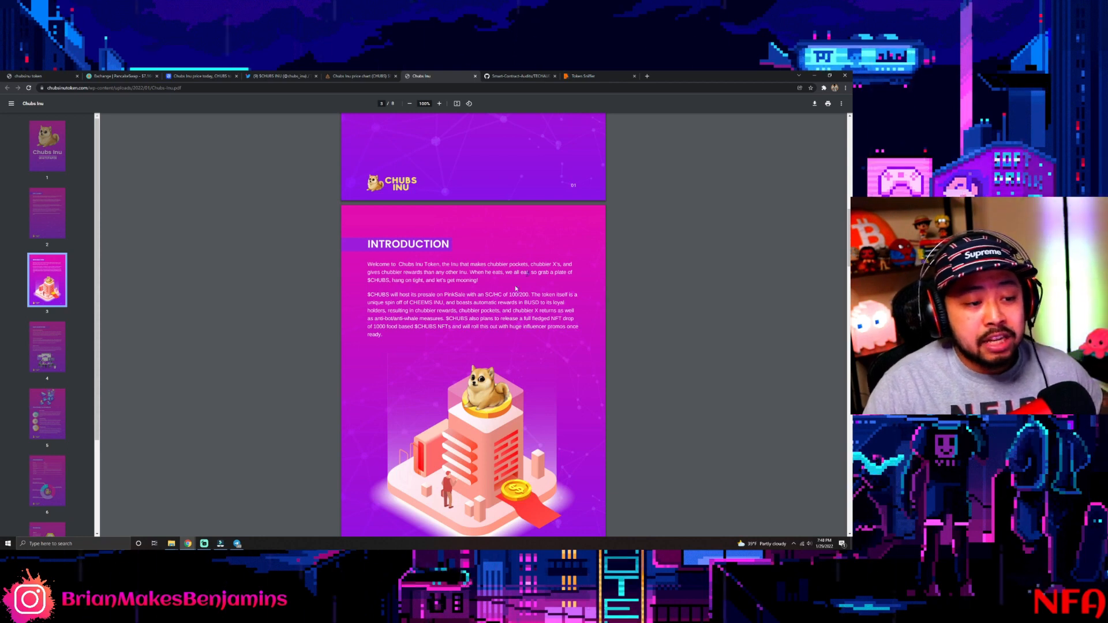
pyautogui.scroll(-3)
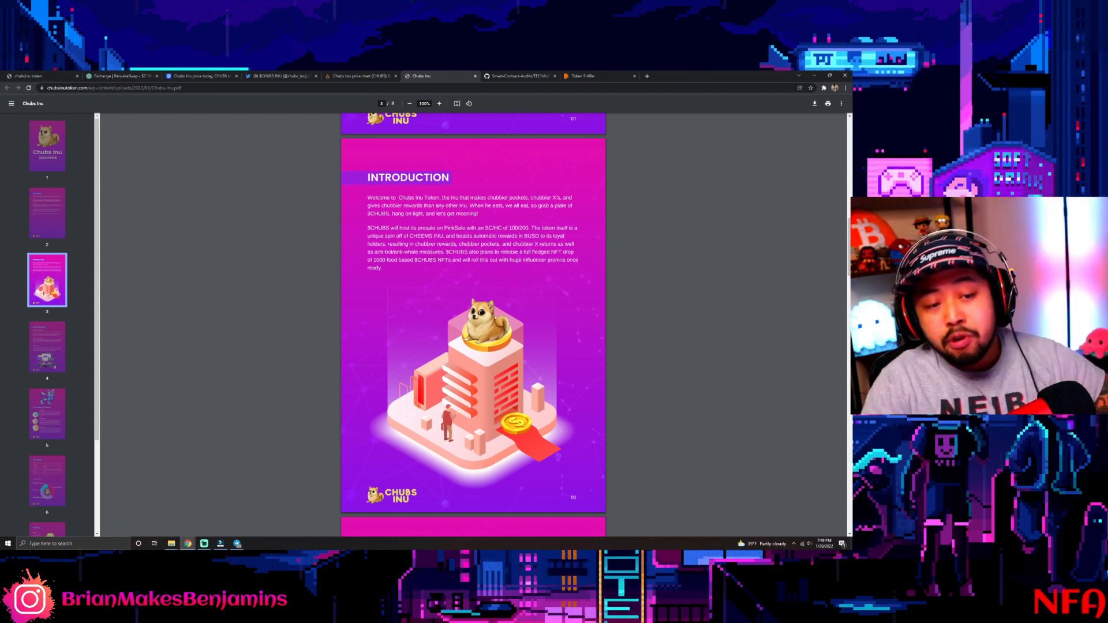
# - Scroll the whitepaper to Our Ecosystem: passive income, liquidity growth and regular burns
pyautogui.scroll(-3)
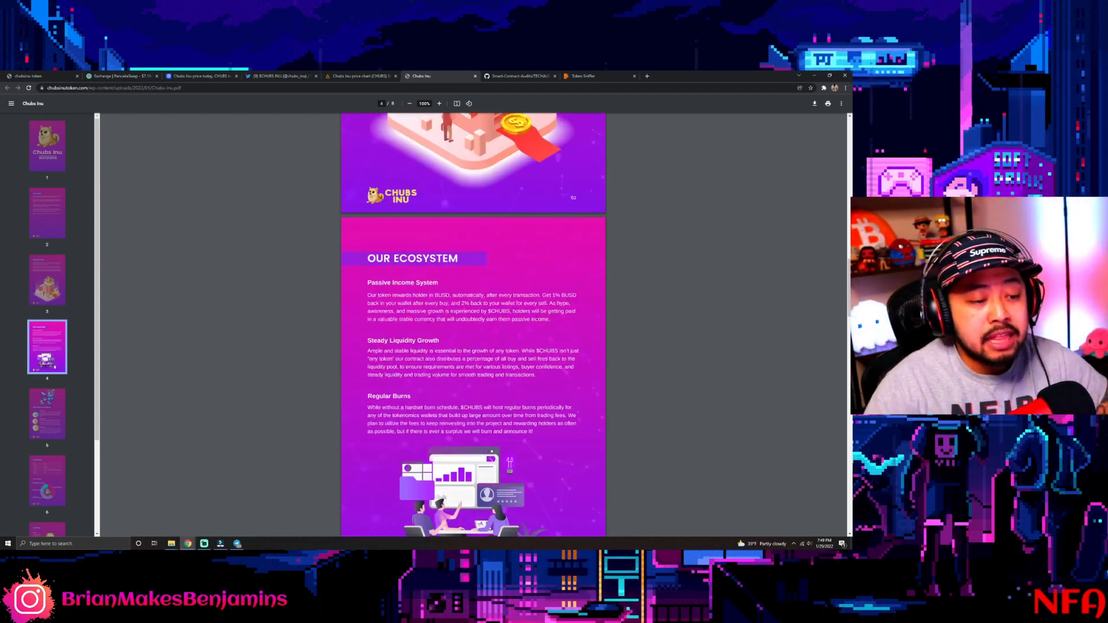
pyautogui.scroll(-3)
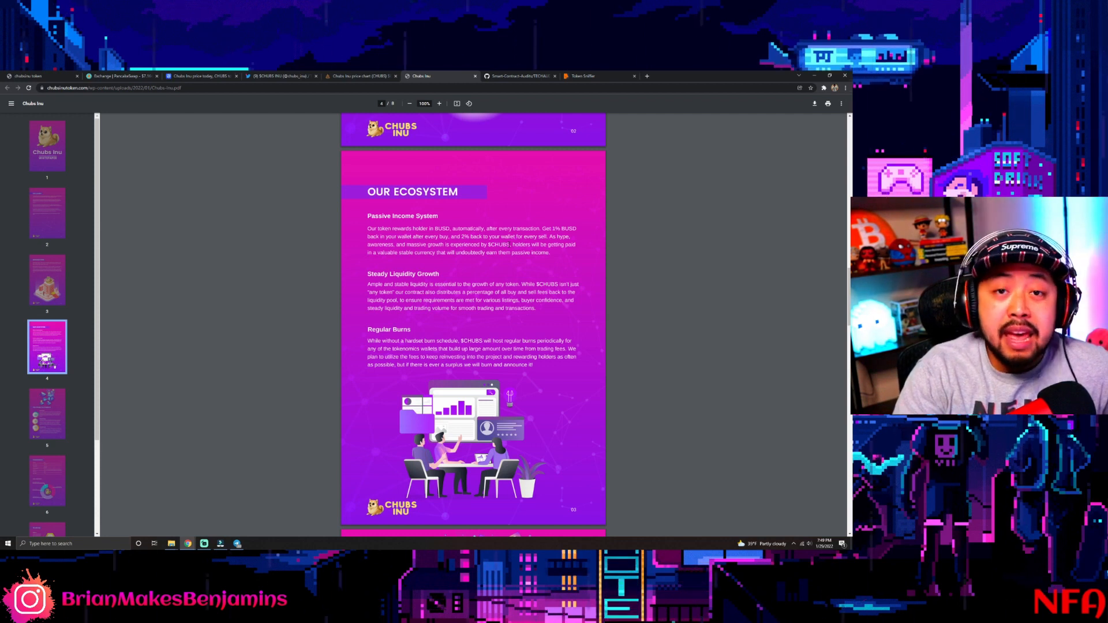
pyautogui.scroll(-3)
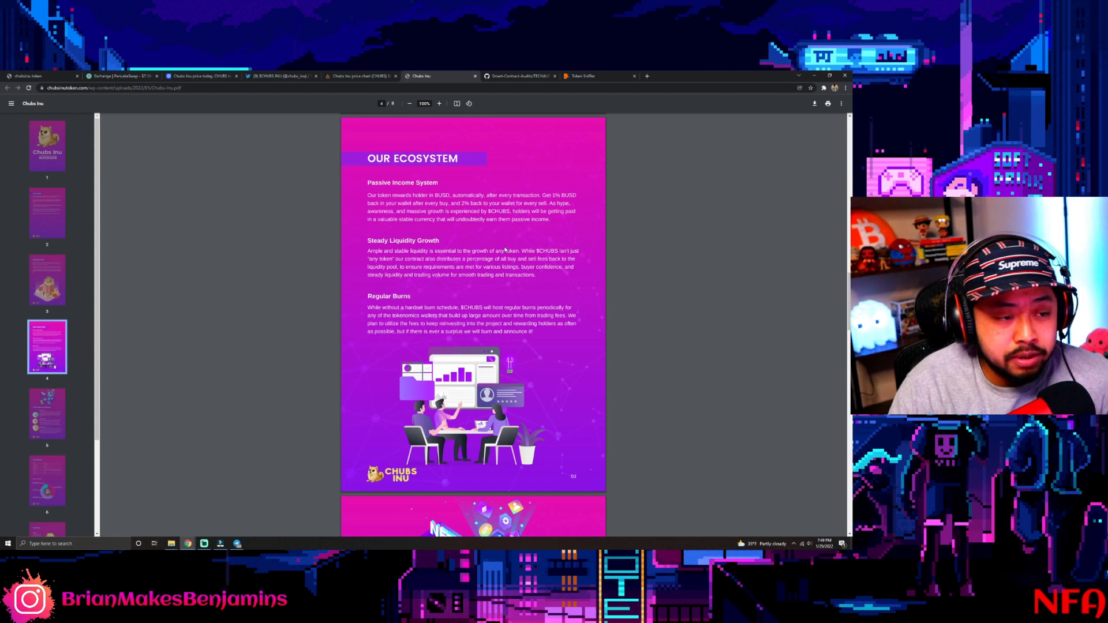
pyautogui.scroll(-3)
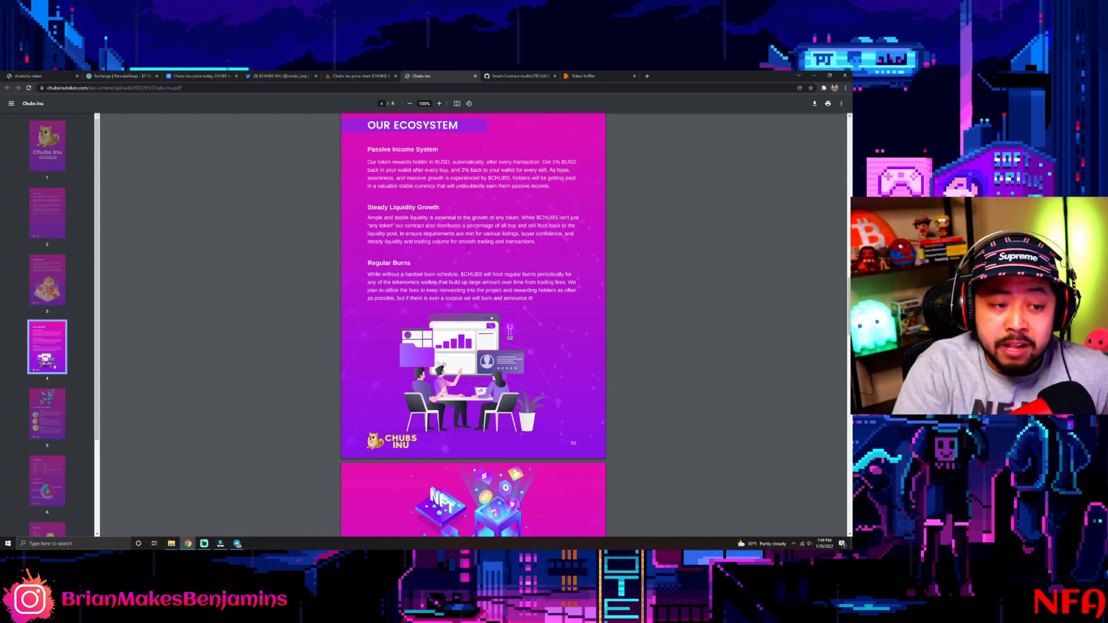
pyautogui.scroll(-3)
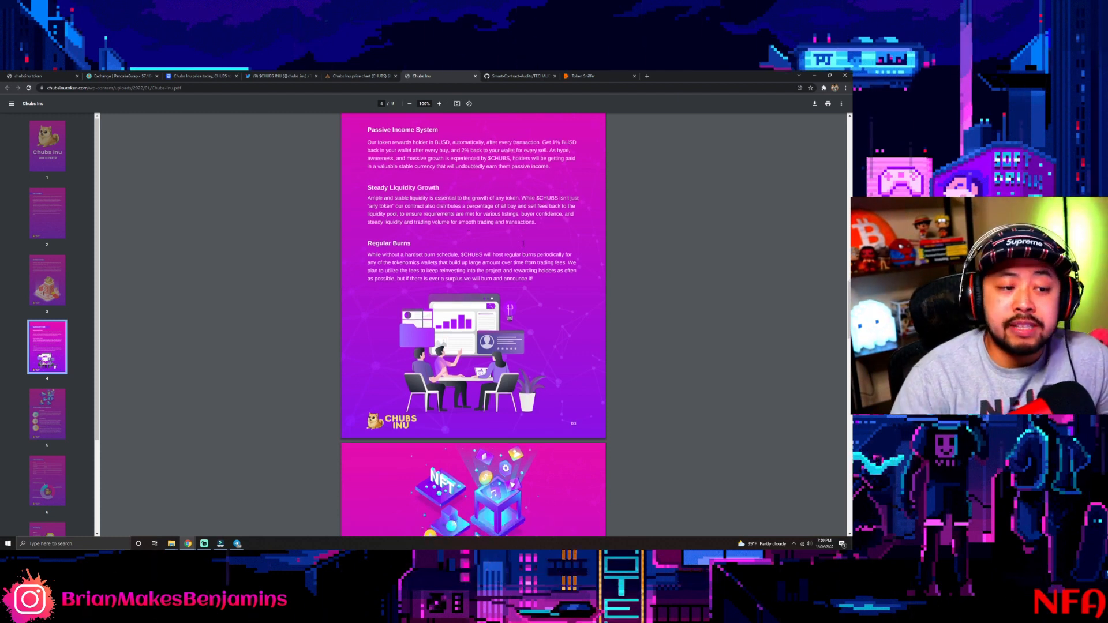
pyautogui.scroll(-3)
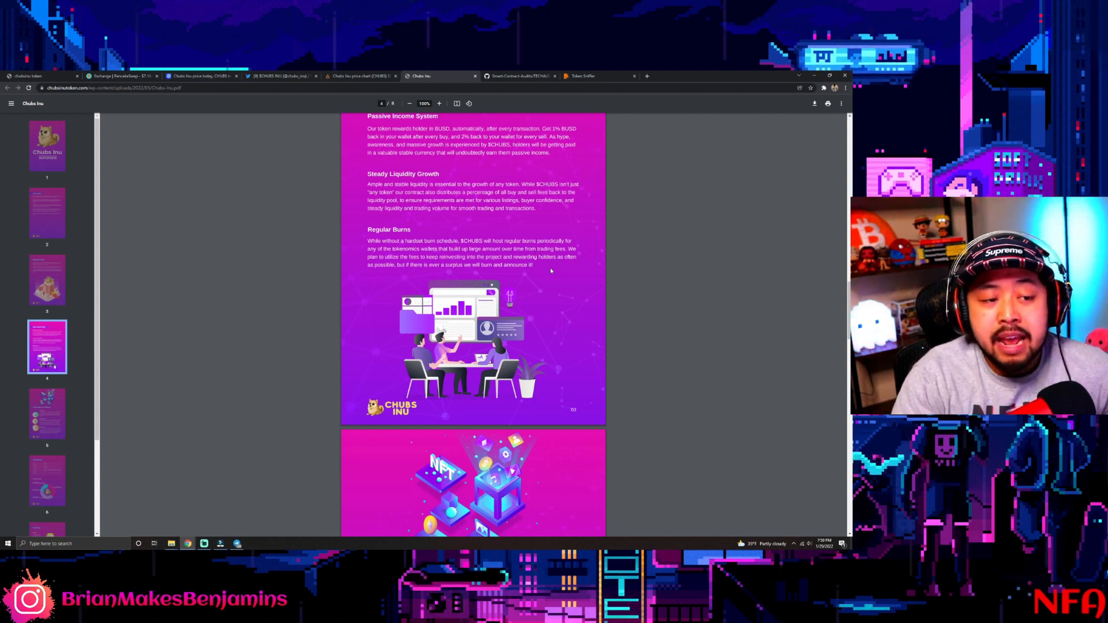
# - Scroll past The Chubs Inu Platform page to the BSC Tokenomics table
pyautogui.scroll(-3)
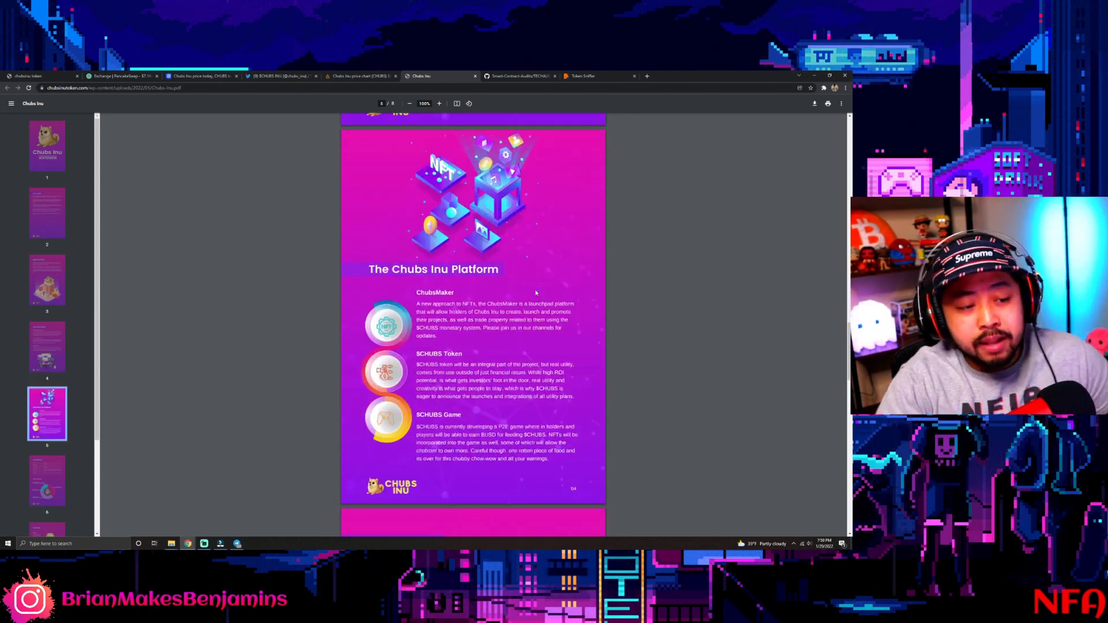
pyautogui.moveTo(538, 286)
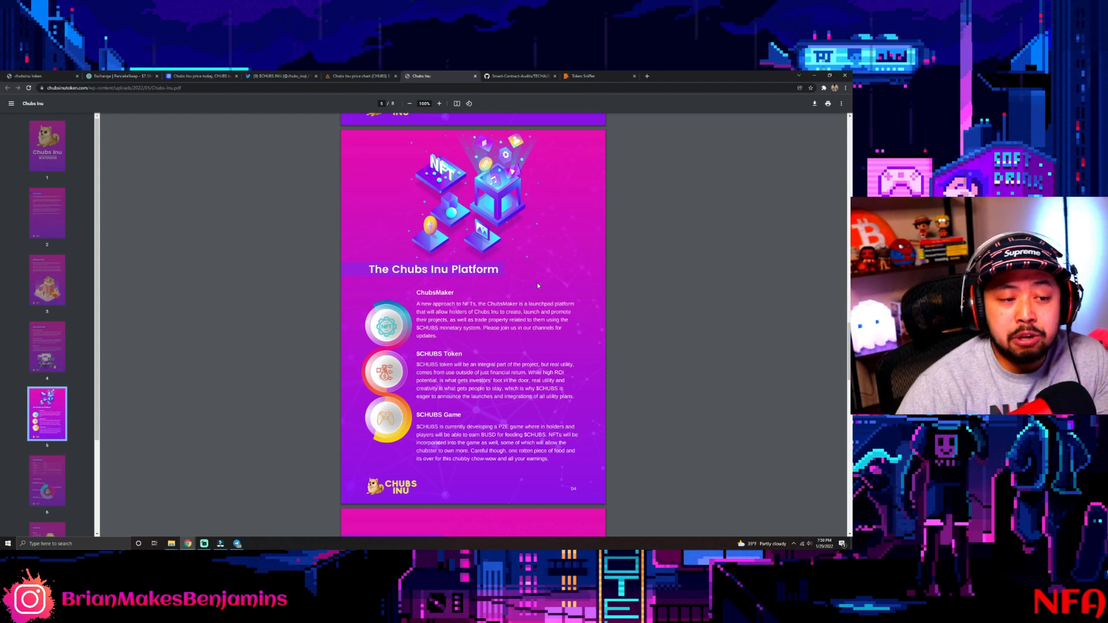
pyautogui.scroll(-3)
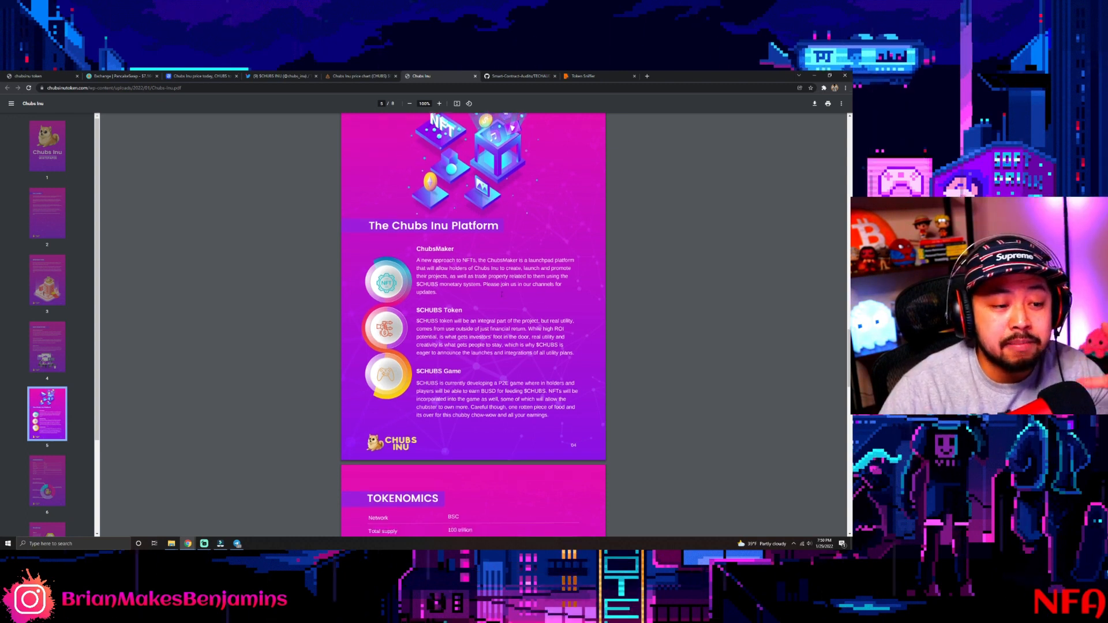
pyautogui.scroll(-3)
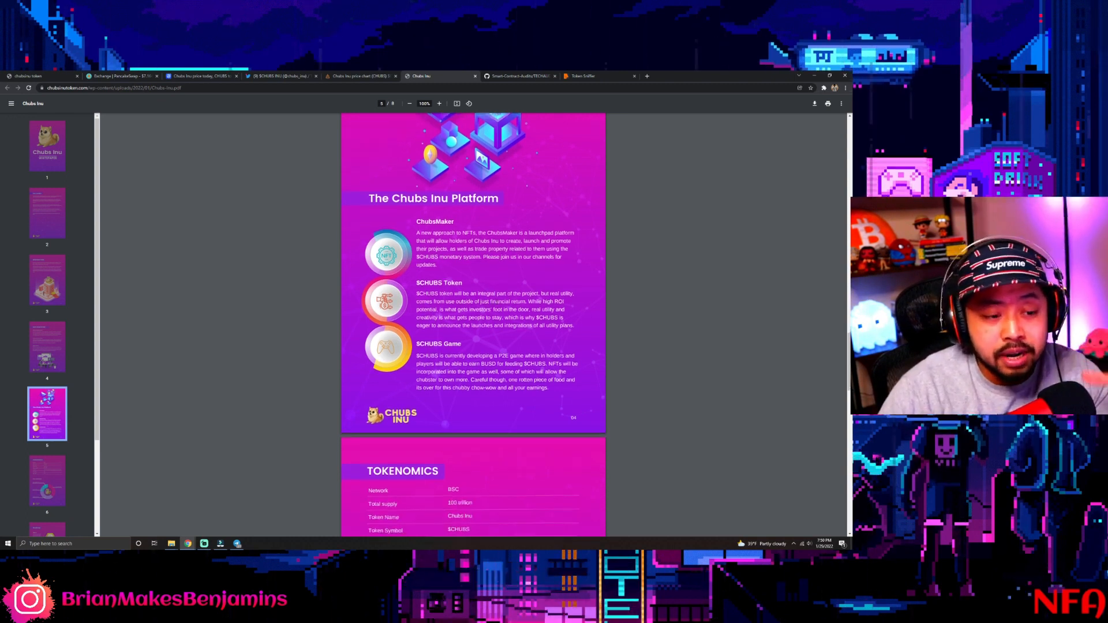
pyautogui.scroll(-3)
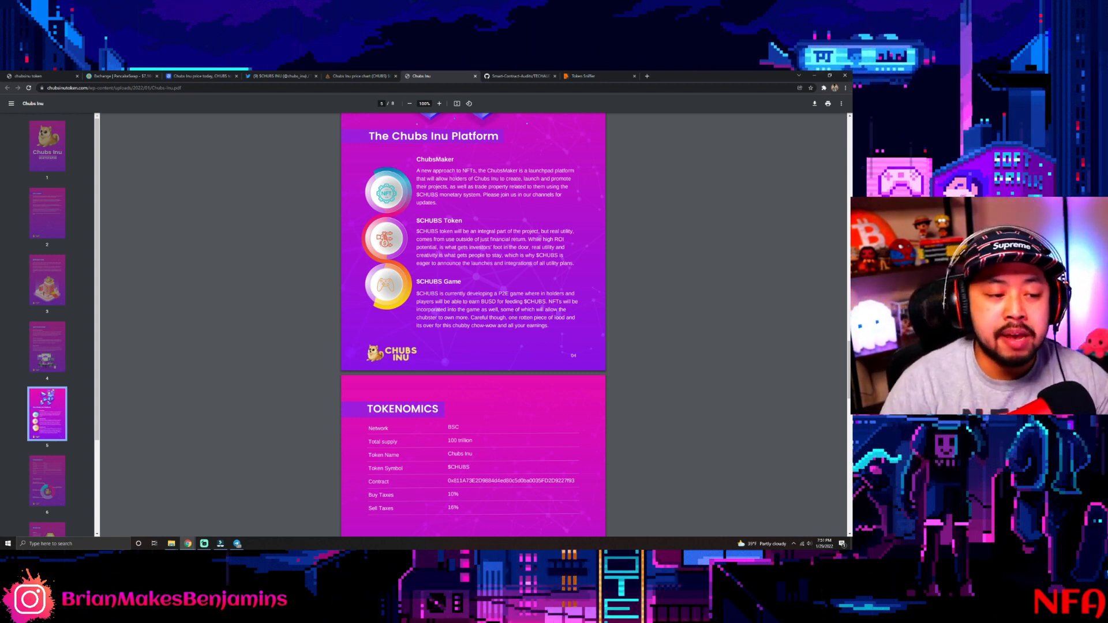
# - Scroll past the Token Allocations donut chart to the Roadmap listing Weeks 1–3
pyautogui.scroll(-3)
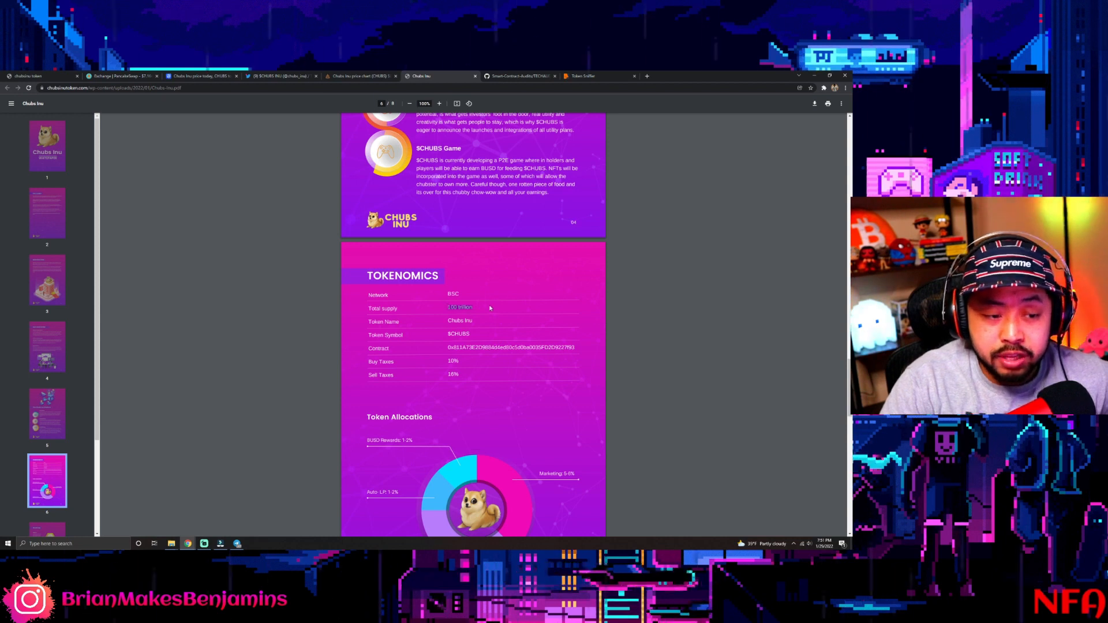
pyautogui.scroll(-3)
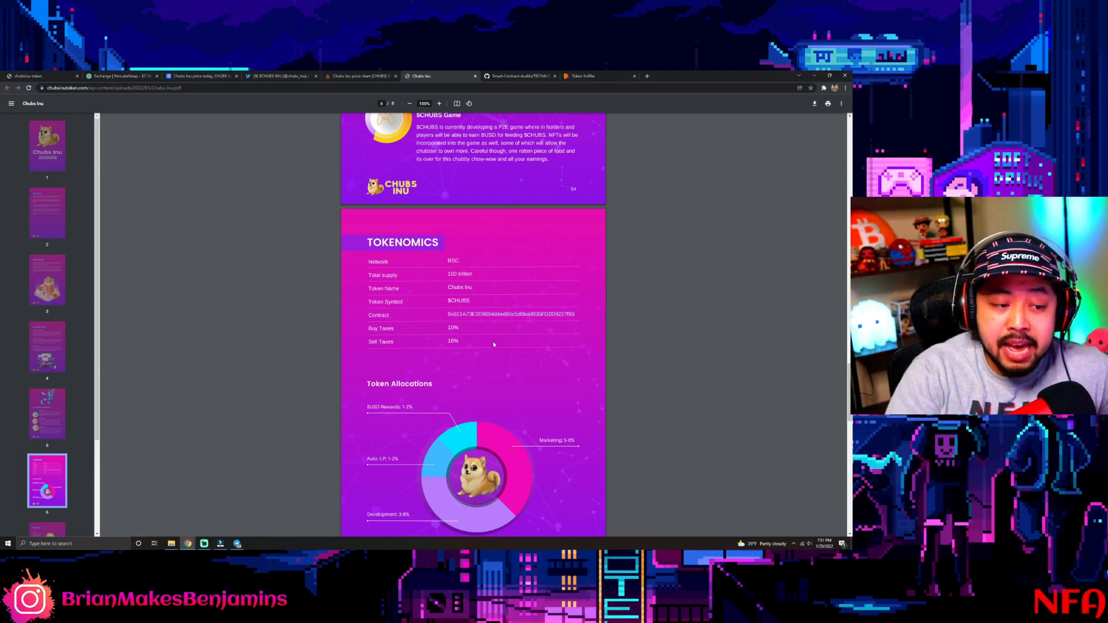
pyautogui.moveTo(472, 333)
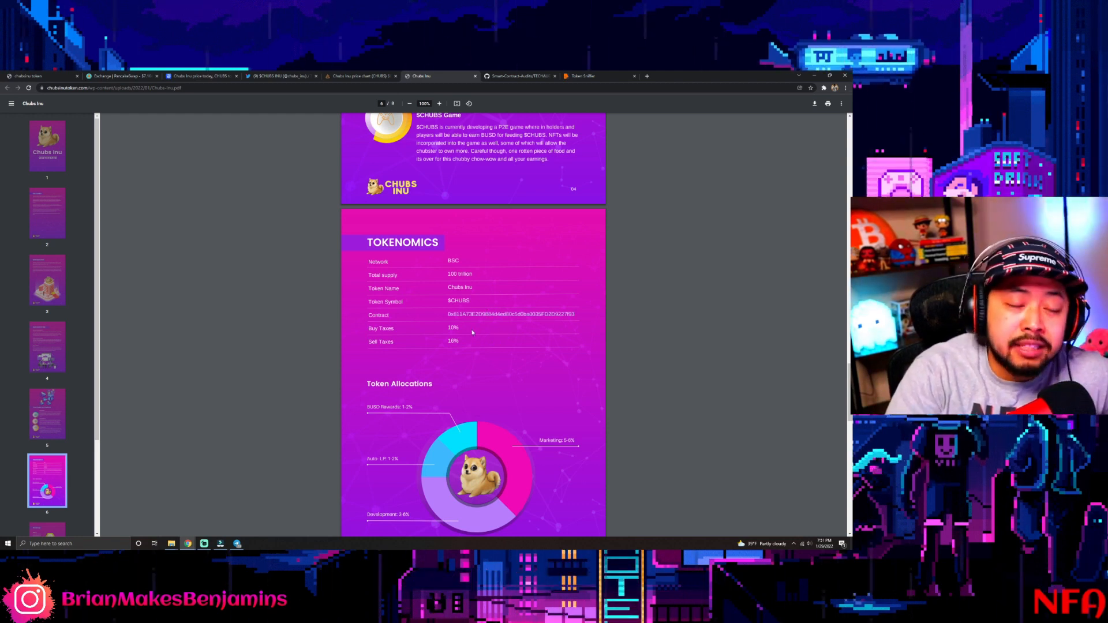
pyautogui.scroll(-3)
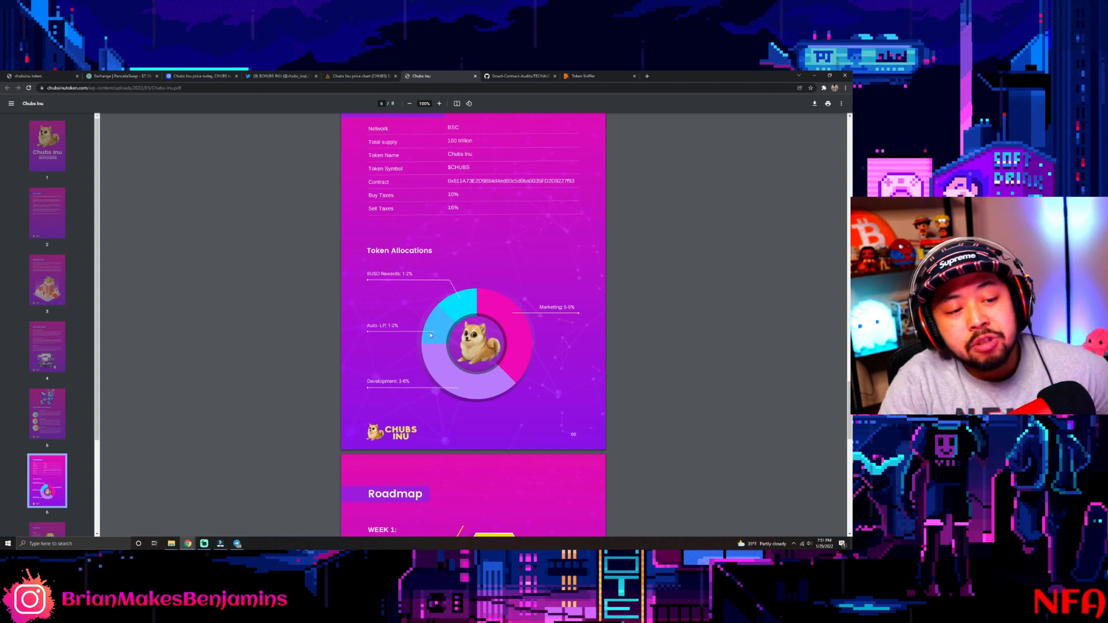
pyautogui.moveTo(542, 332)
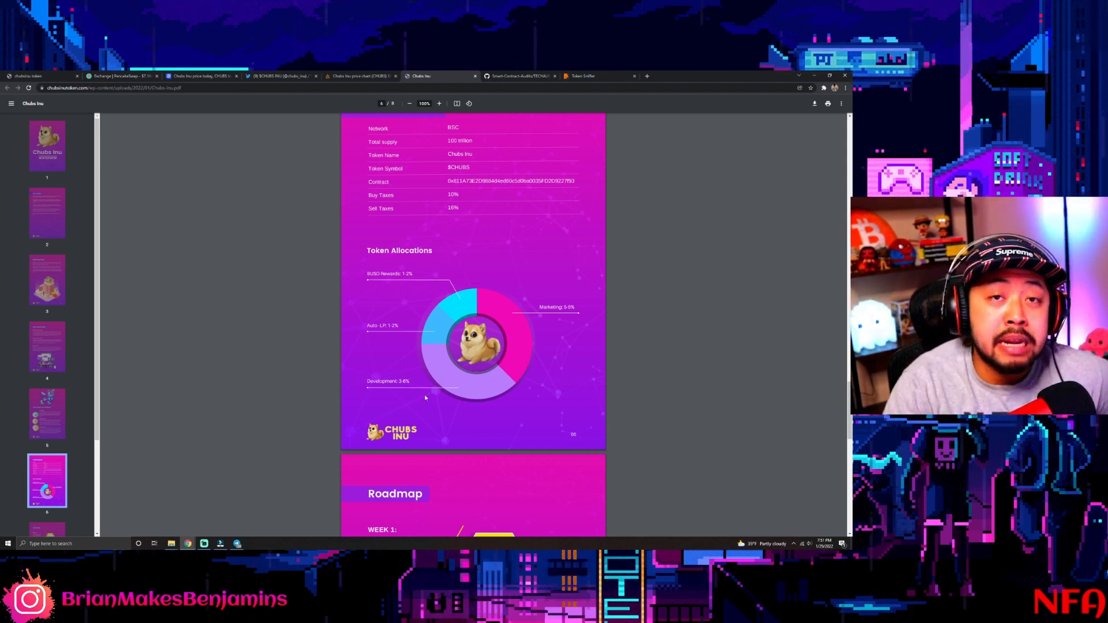
pyautogui.scroll(-3)
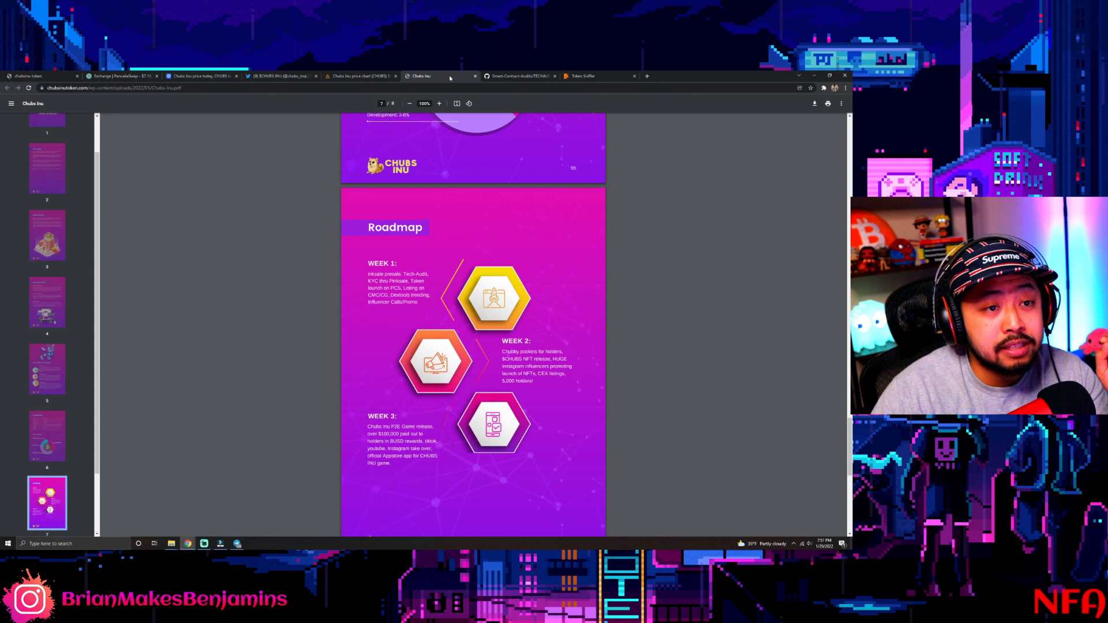
# - Read the weekly Roadmap to the Conclusion, then view the website's Q1–Q3 roadmap
pyautogui.click(202, 76)
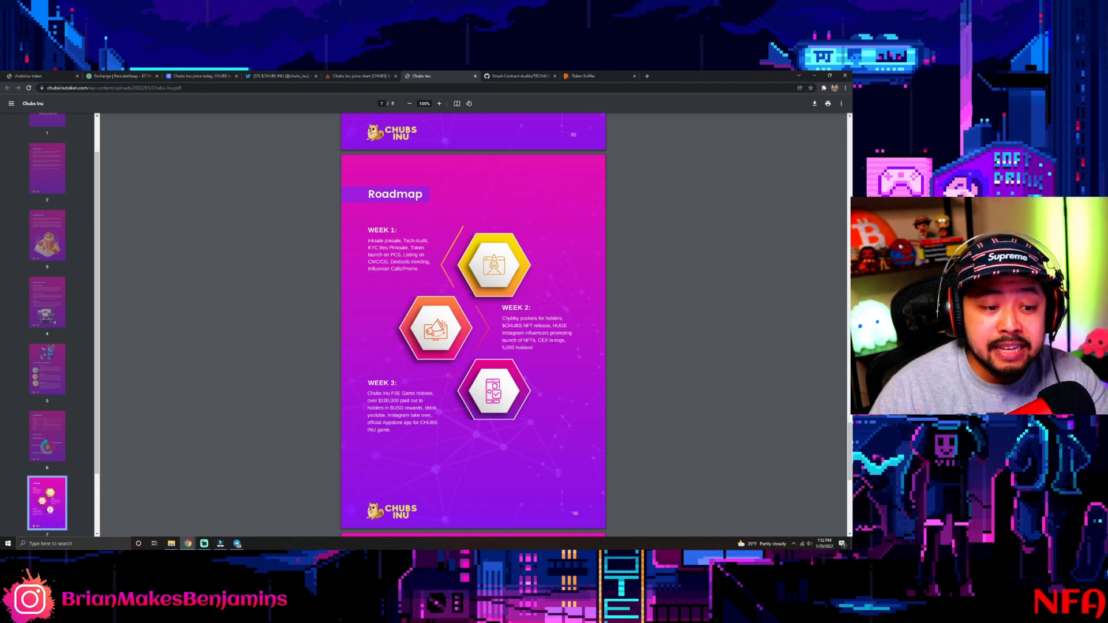
pyautogui.scroll(-3)
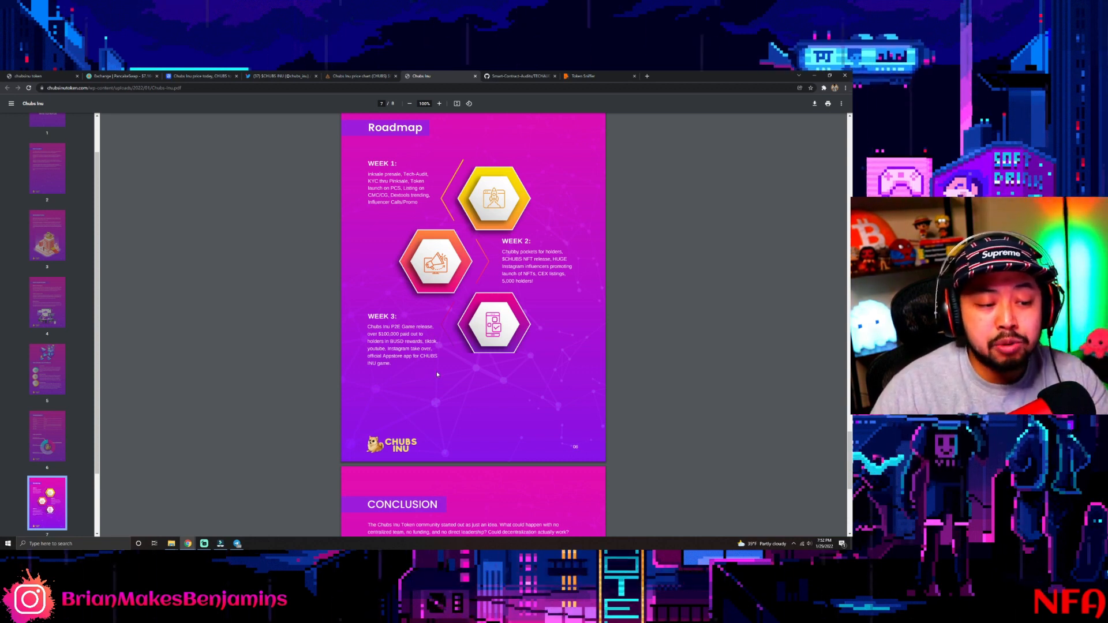
pyautogui.scroll(-3)
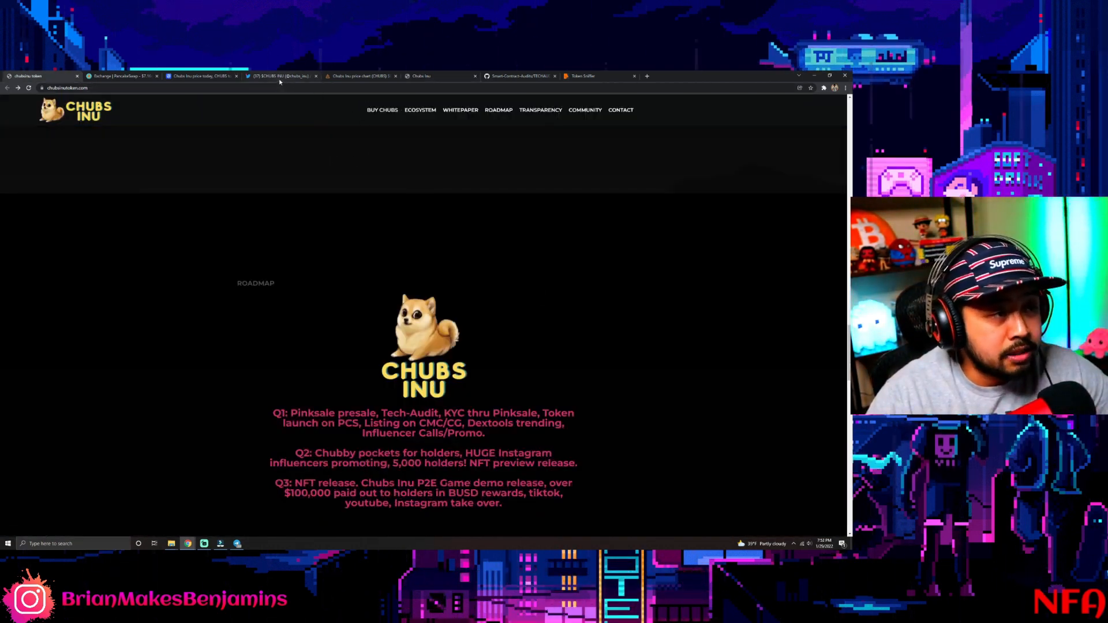
# - Follow the $CHUBS INU account on its Twitter profile
pyautogui.click(281, 76)
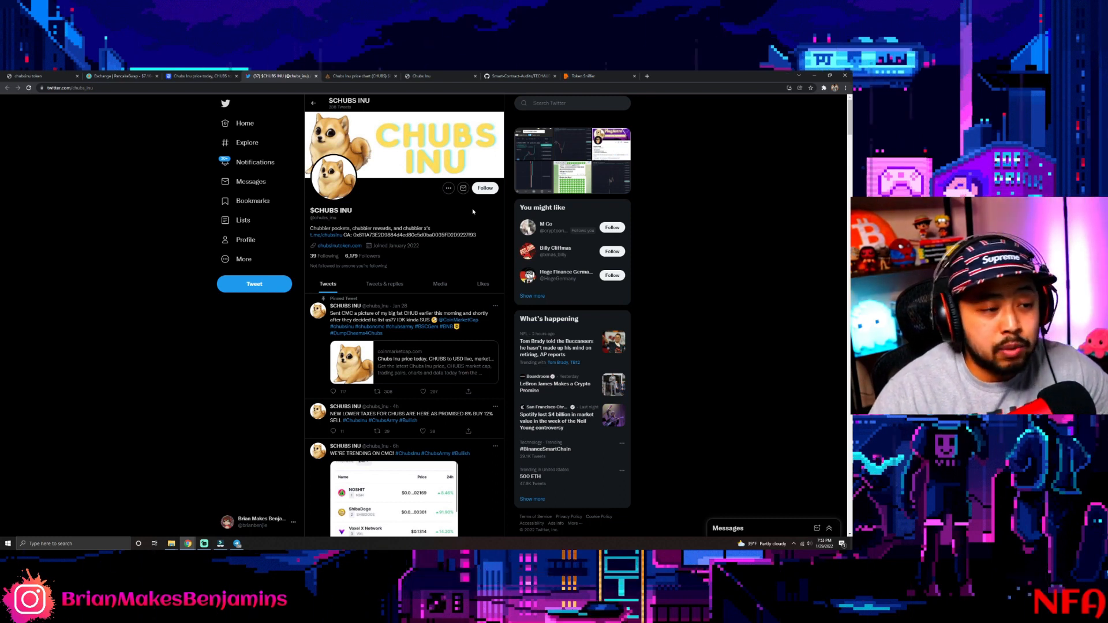
pyautogui.click(485, 187)
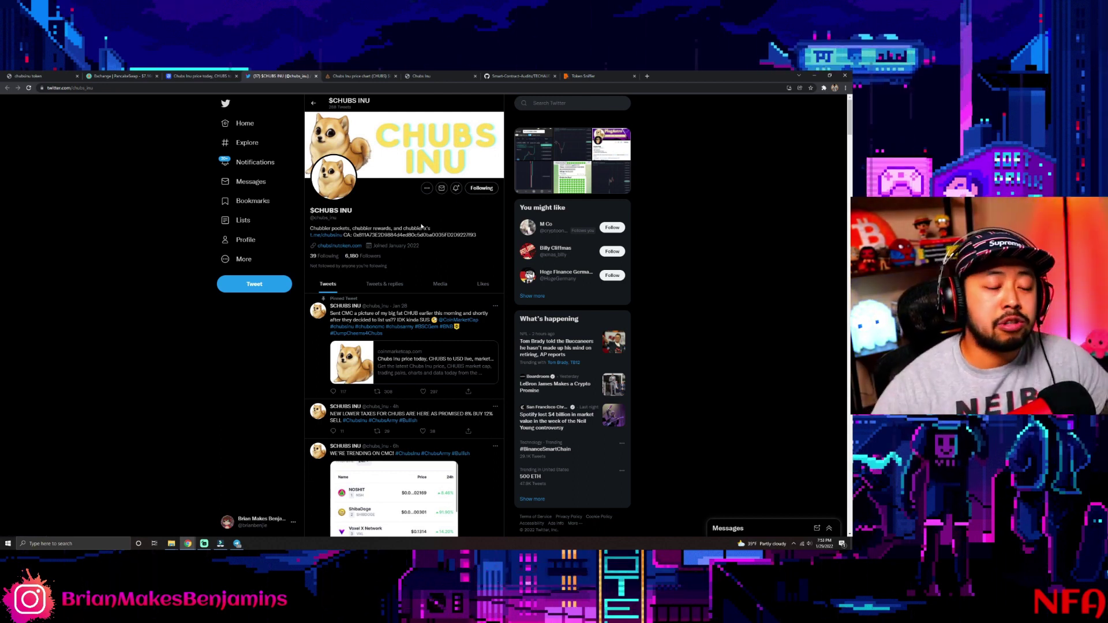
pyautogui.scroll(-3)
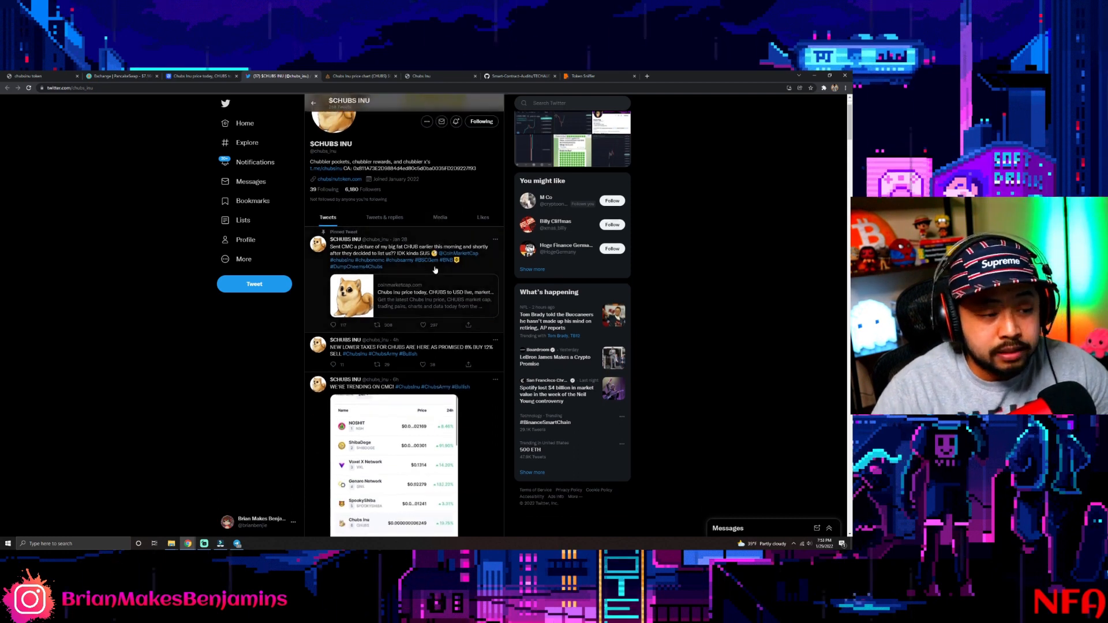
# - Read the new lower taxes tweet and scroll through the profile's recent tweets
pyautogui.click(410, 349)
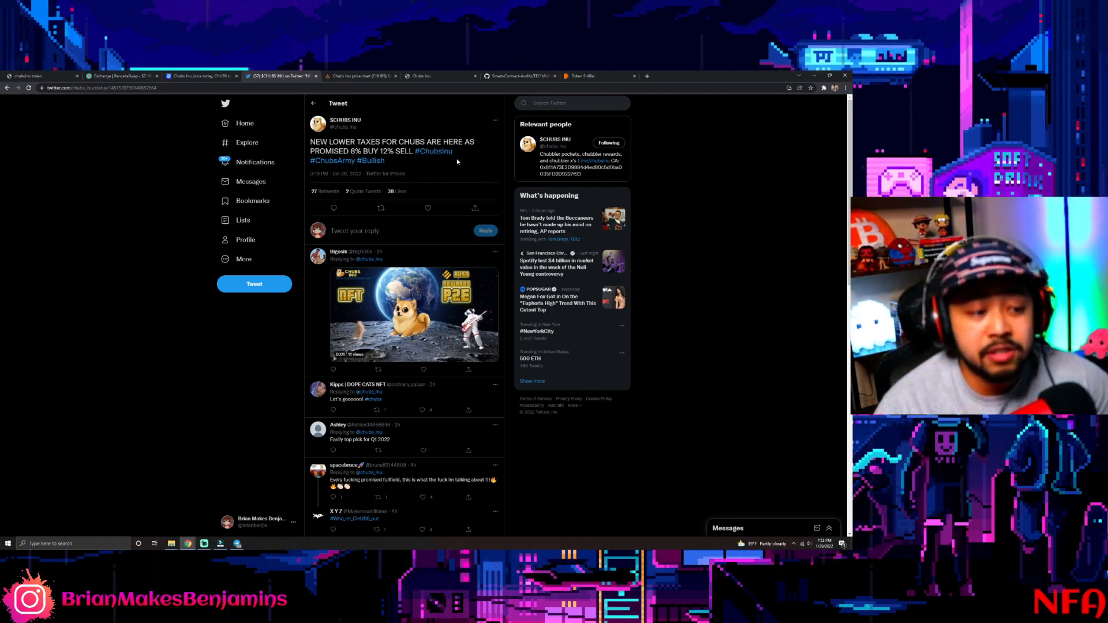
pyautogui.scroll(-3)
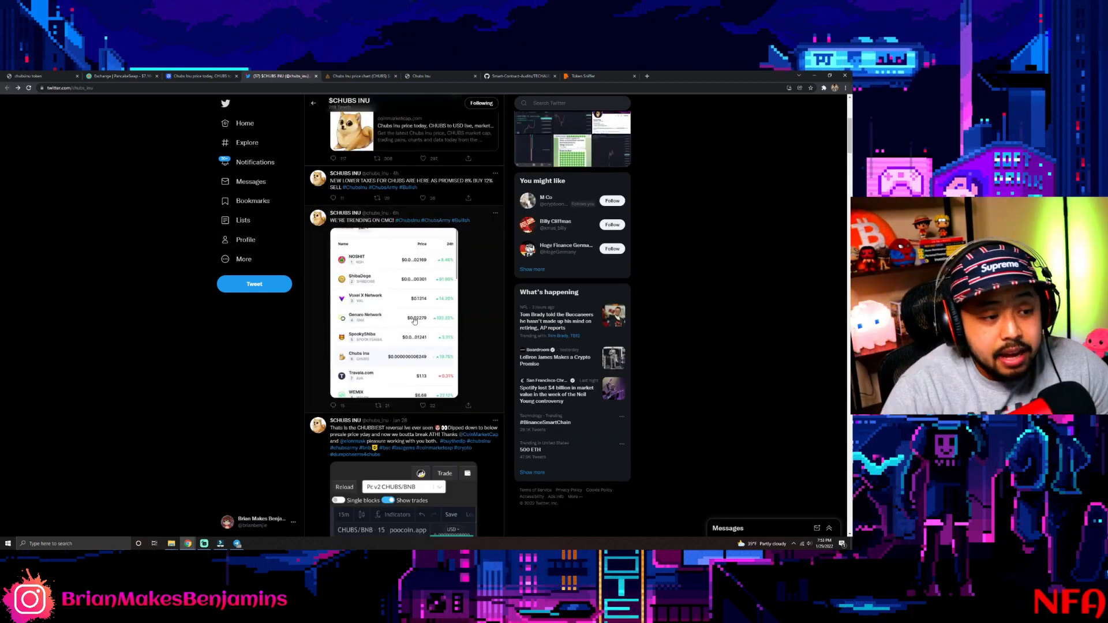
pyautogui.moveTo(489, 312)
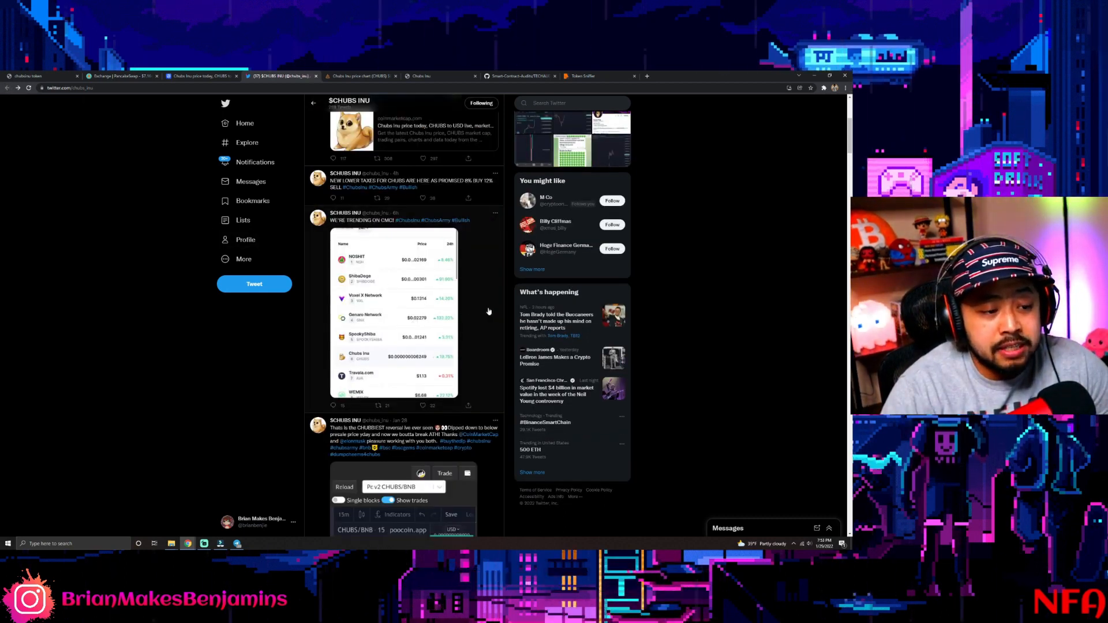
pyautogui.scroll(-3)
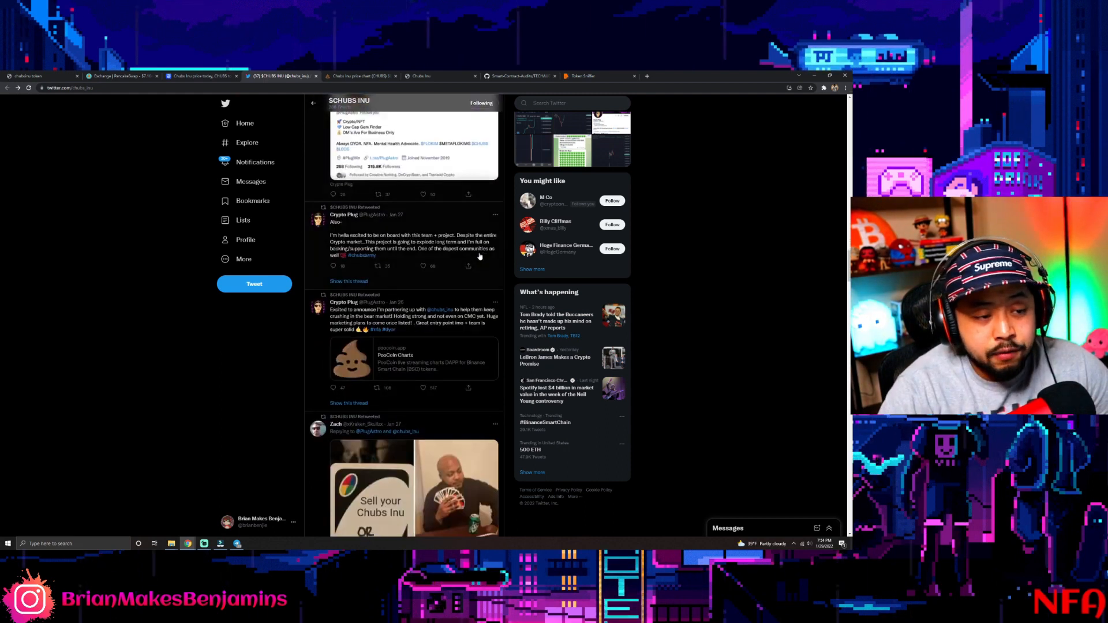
pyautogui.scroll(-3)
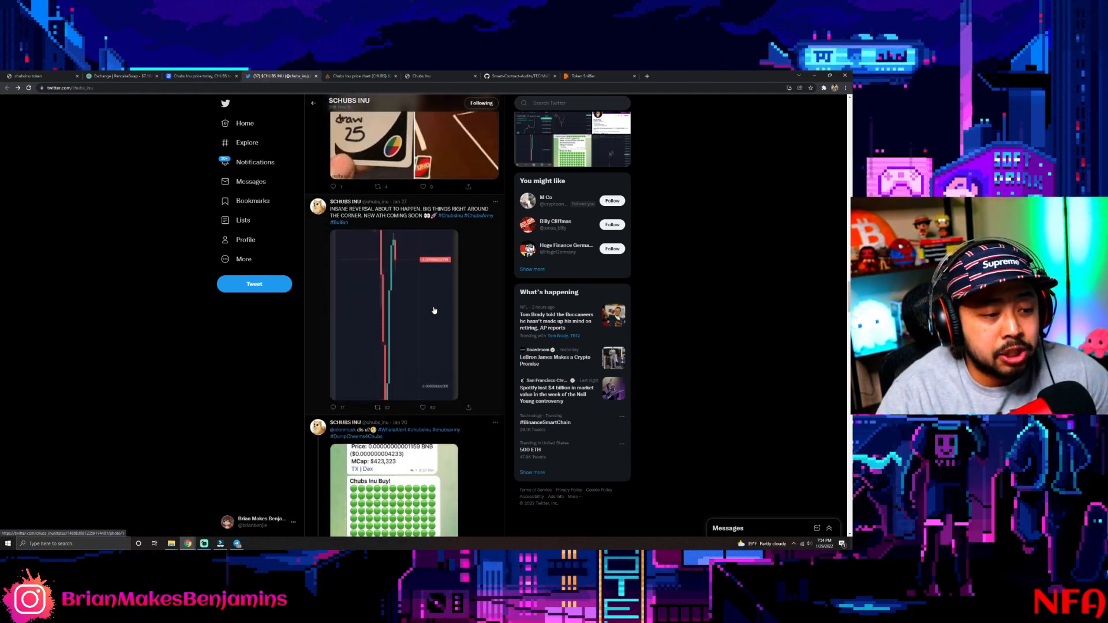
pyautogui.click(362, 76)
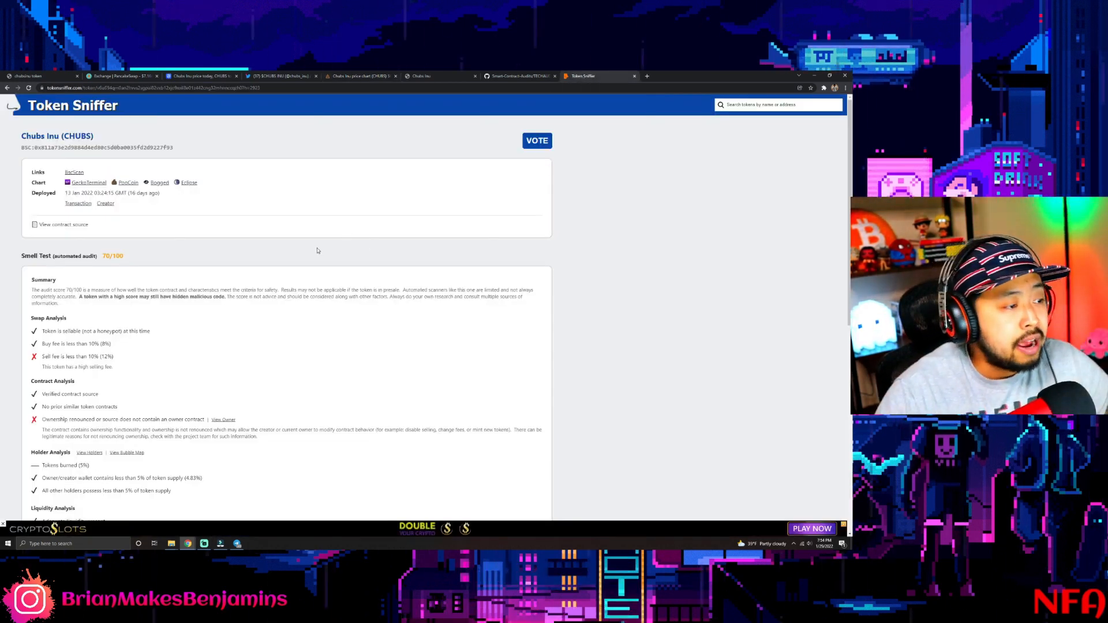
# - Review the 70/100 smell test and highlight the 12% sell fee warning
pyautogui.scroll(-3)
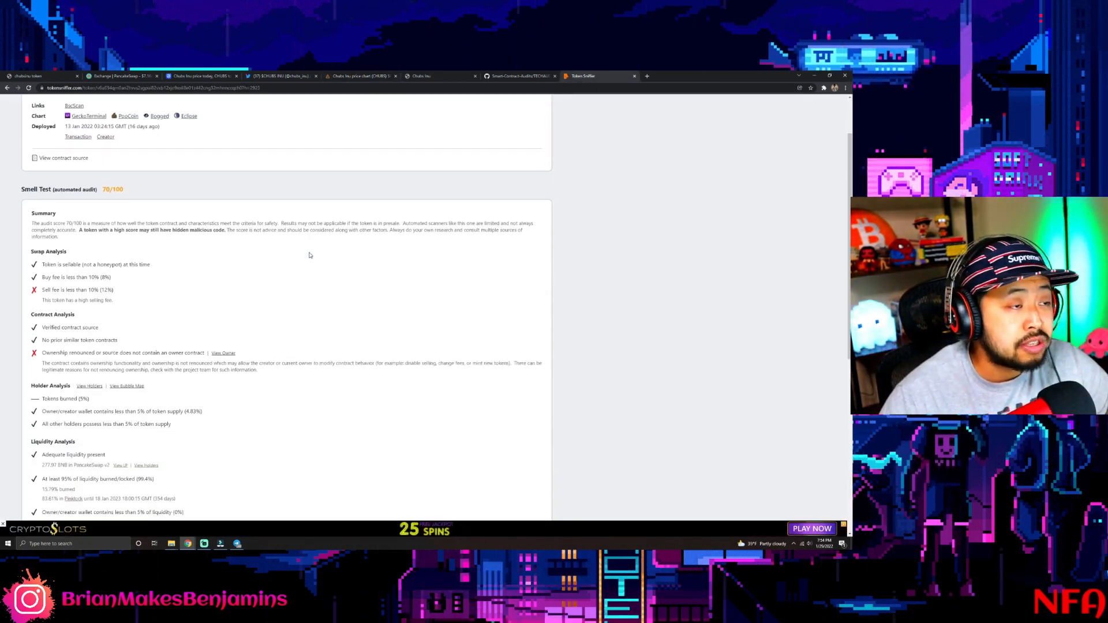
pyautogui.scroll(-3)
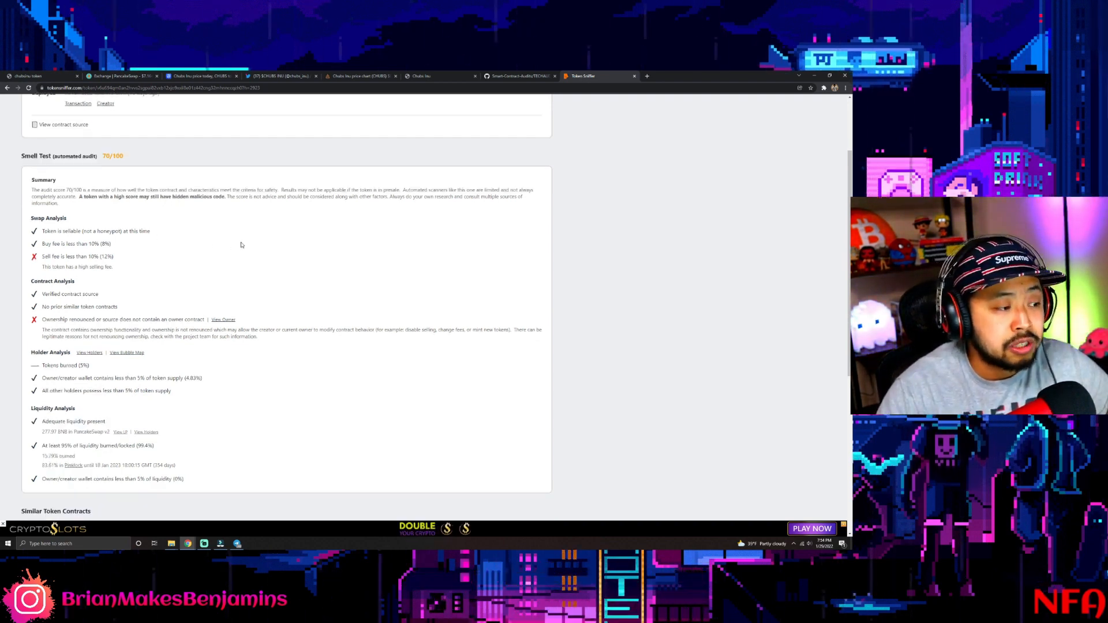
pyautogui.moveTo(42, 256); pyautogui.dragTo(113, 268)
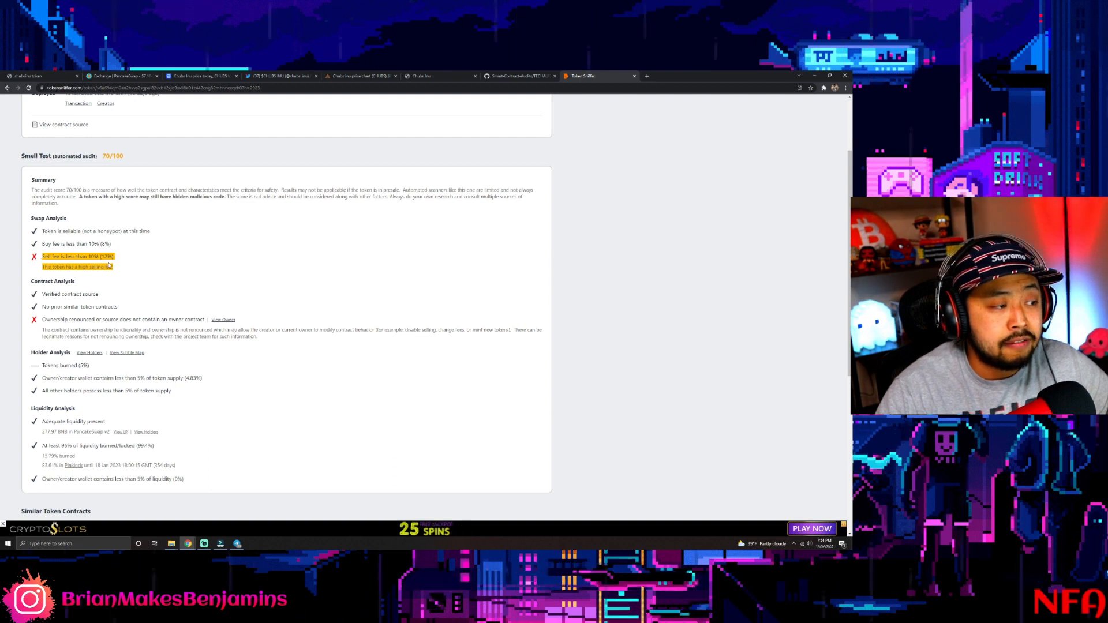
pyautogui.moveTo(155, 269)
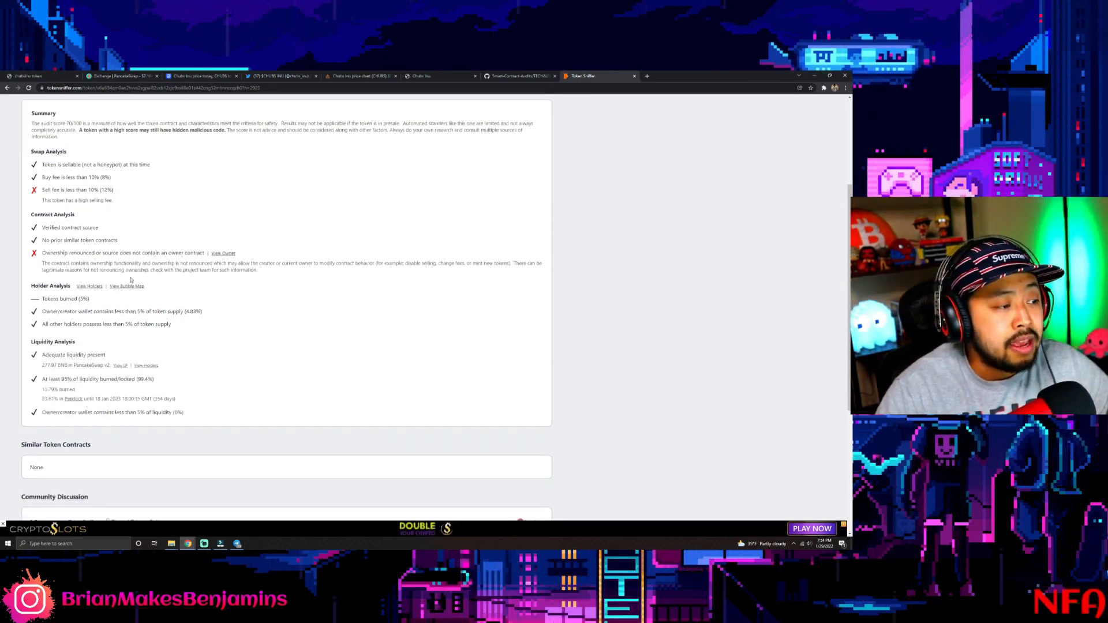
pyautogui.scroll(-3)
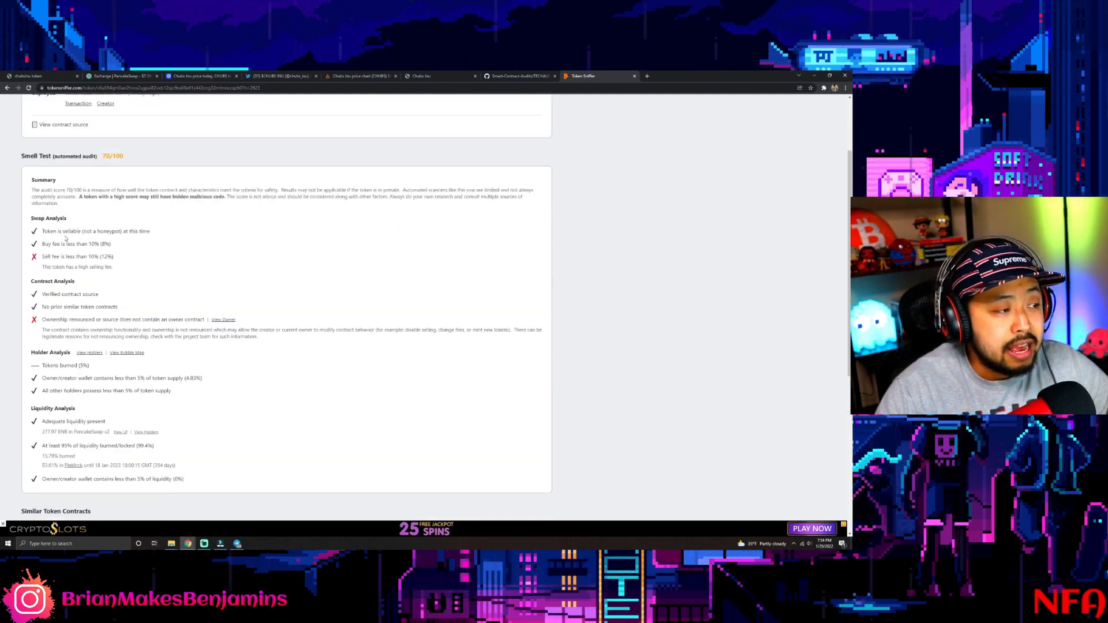
pyautogui.scroll(-3)
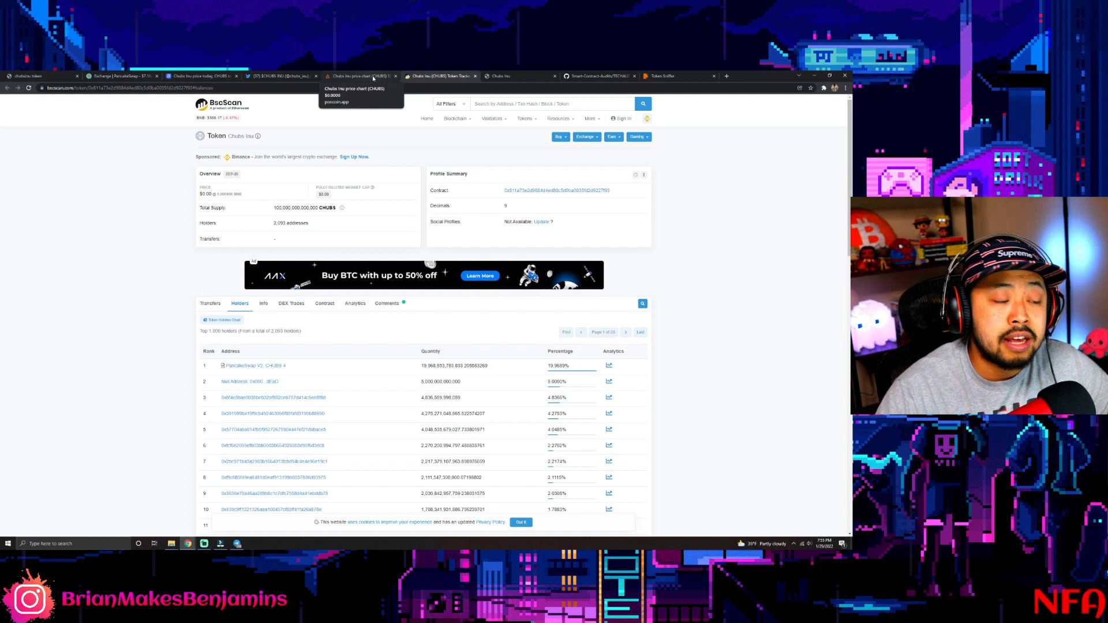
pyautogui.moveTo(600, 76)
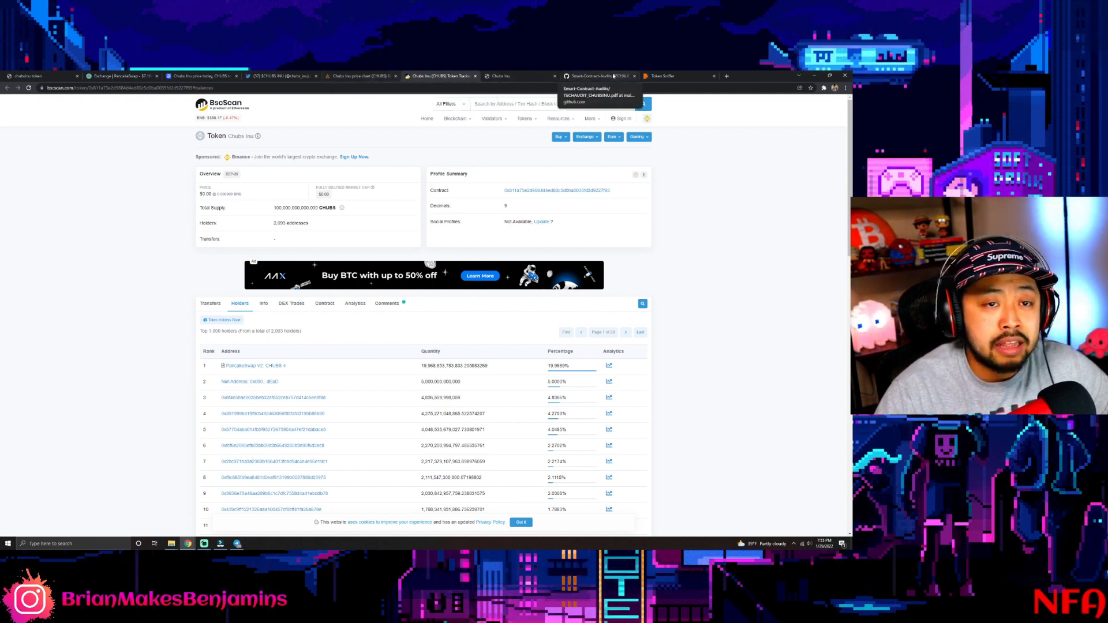